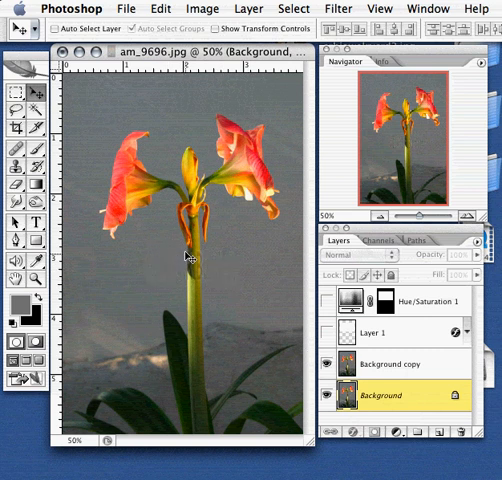
mouse_move(213, 266)
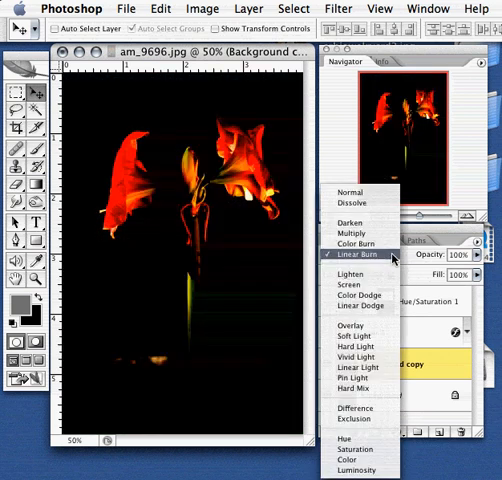
- Reset Background copy to Normal, then preview Dissolve, Darken, Multiply, Color Burn, Linear Burn and Lighten
left_click(351, 201)
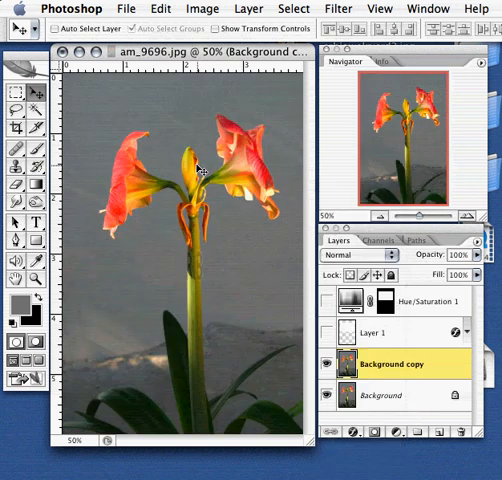
mouse_move(343, 135)
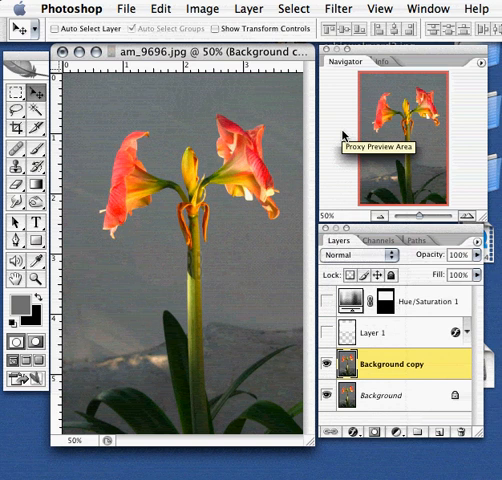
mouse_move(345, 135)
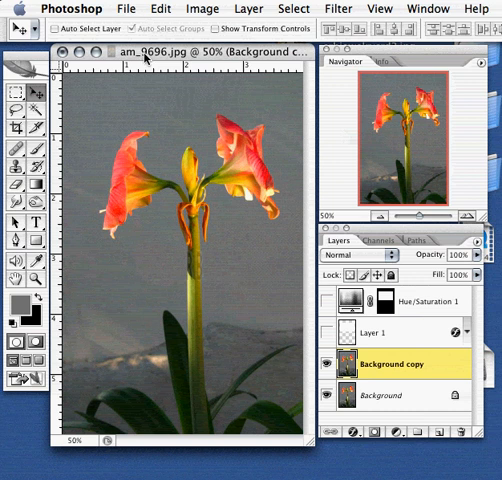
mouse_move(353, 283)
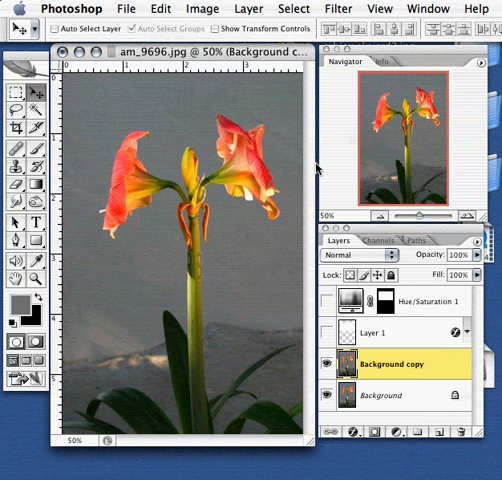
mouse_move(264, 88)
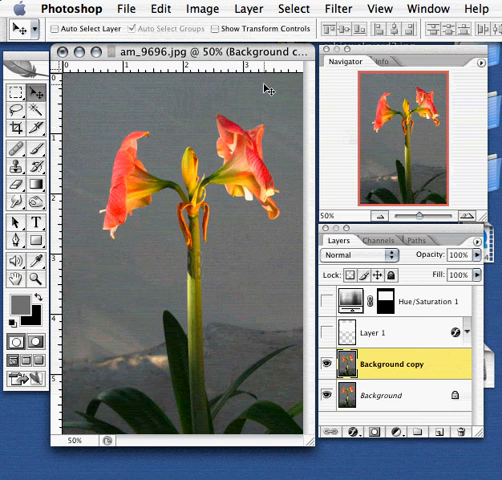
left_click(350, 255)
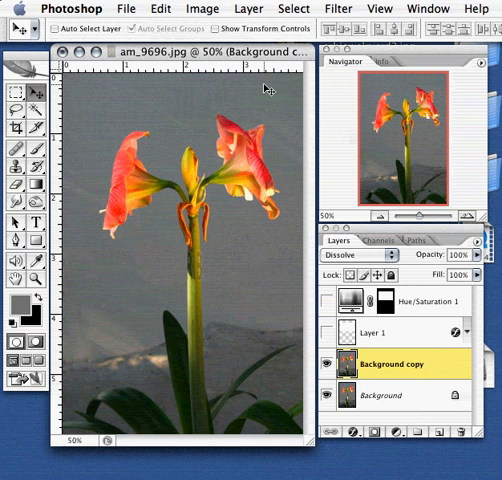
left_click(350, 255)
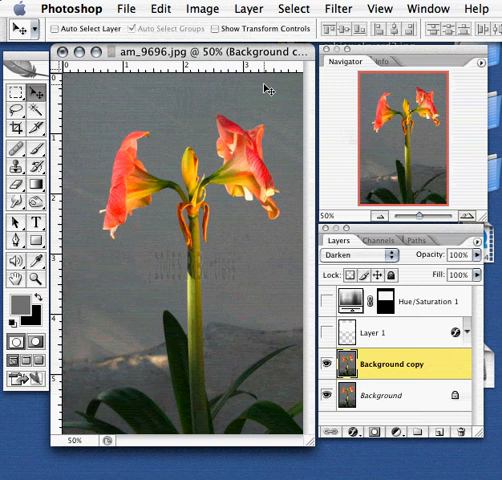
left_click(348, 257)
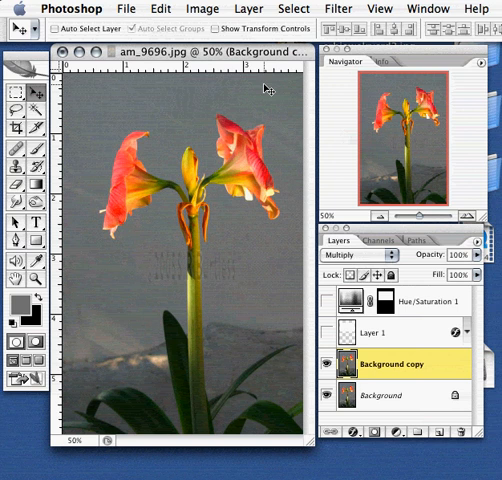
left_click(355, 255)
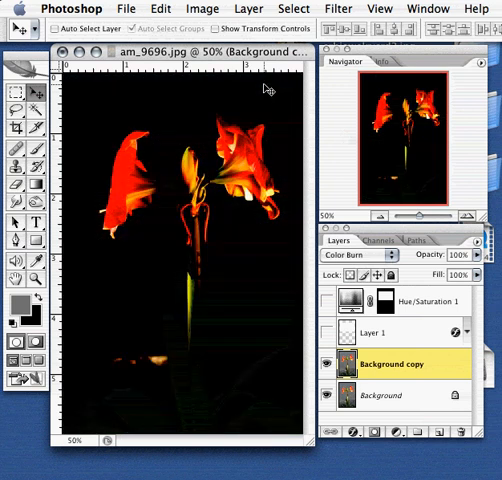
left_click(358, 255)
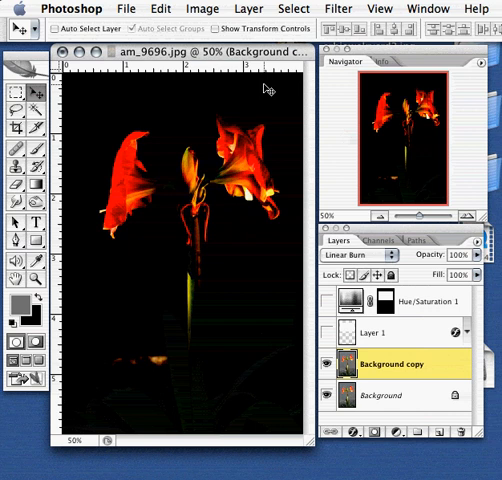
left_click(357, 254)
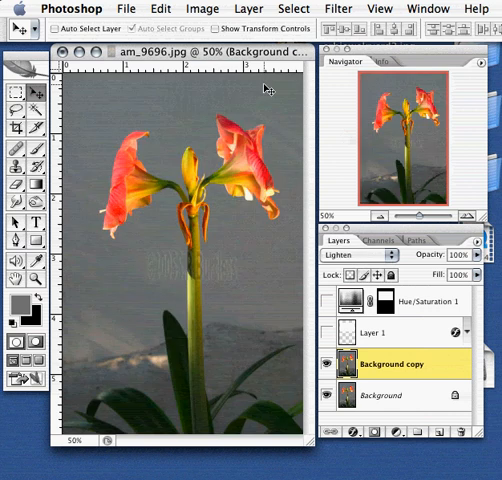
- Preview Color Dodge, Overlay, Soft Light, Vivid Light, Linear Light, Hard Mix, Exclusion, Hue, Color, then Luminosity
left_click(350, 254)
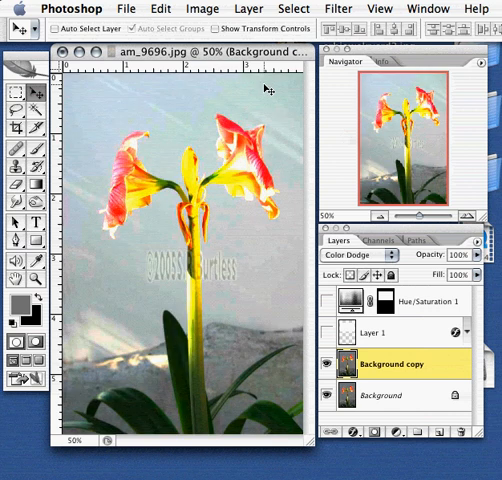
left_click(357, 261)
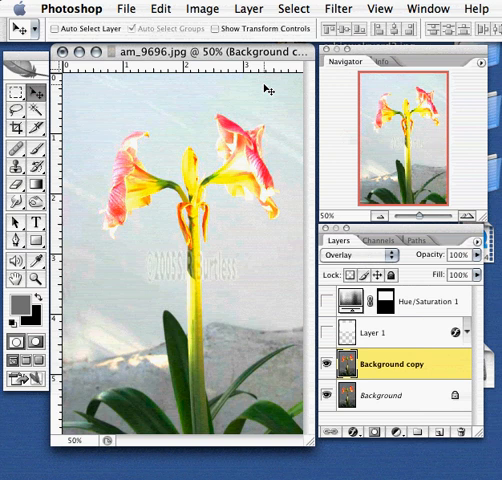
left_click(348, 258)
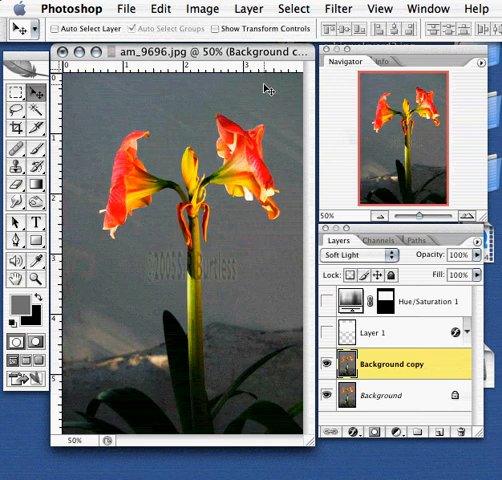
left_click(355, 255)
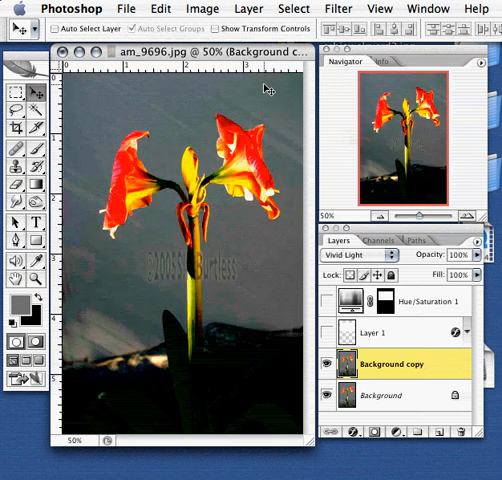
left_click(360, 254)
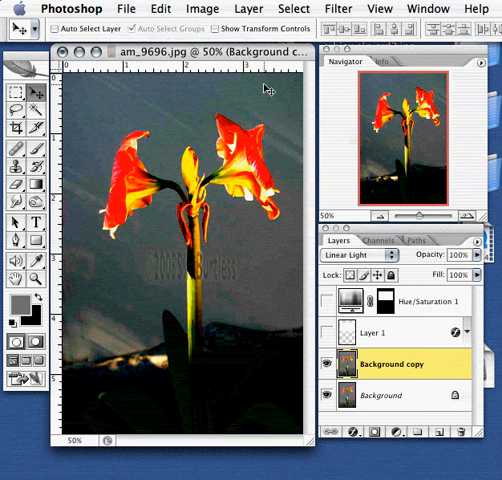
left_click(360, 254)
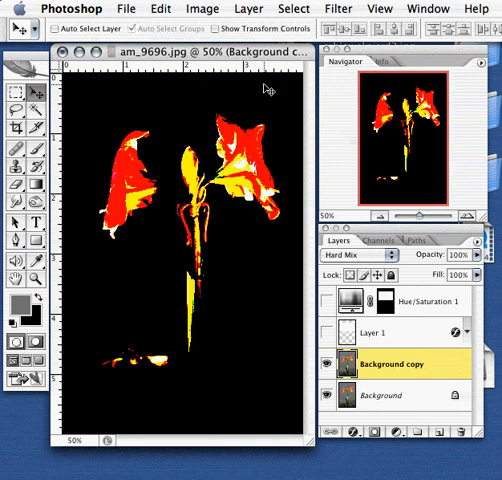
left_click(360, 254)
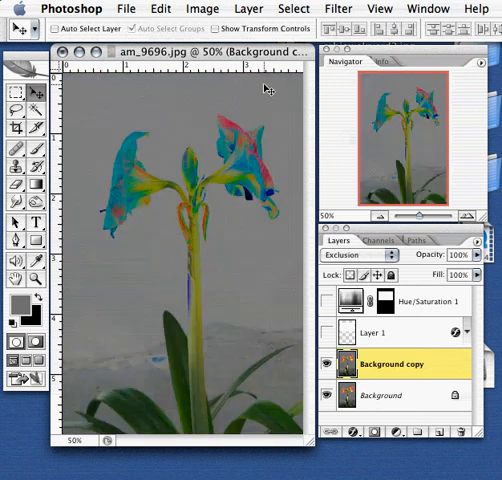
left_click(352, 254)
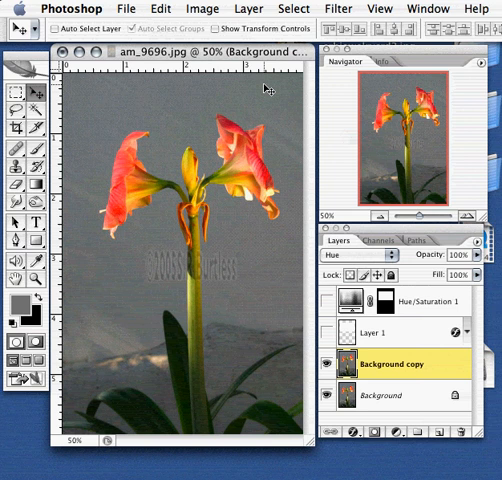
left_click(350, 254)
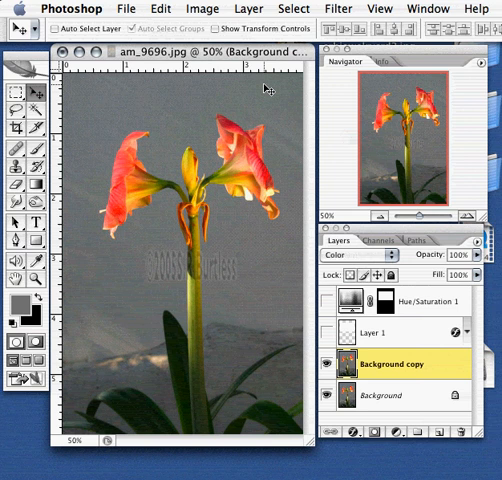
left_click(355, 254)
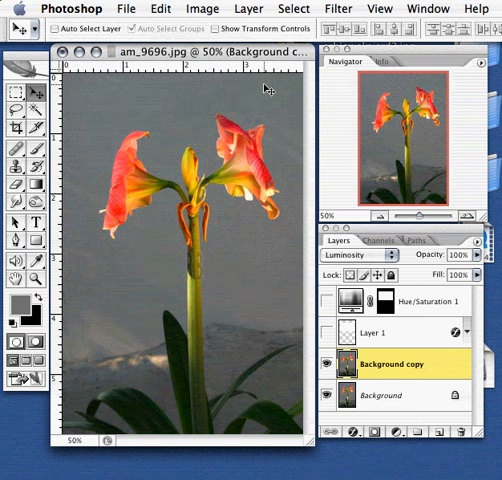
- Preview Saturation, Linear Dodge, Lighten, Color Burn and Darken on Background copy, then restore Normal
left_click(357, 254)
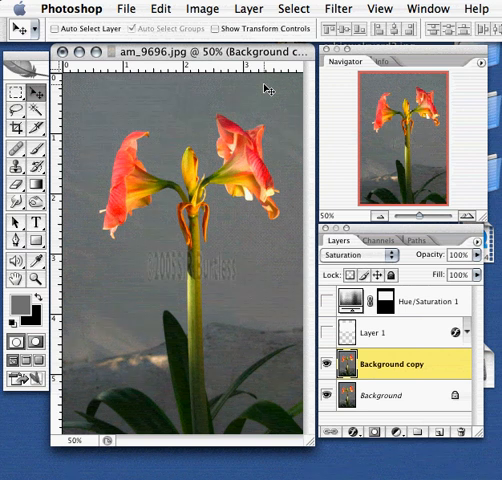
left_click(353, 253)
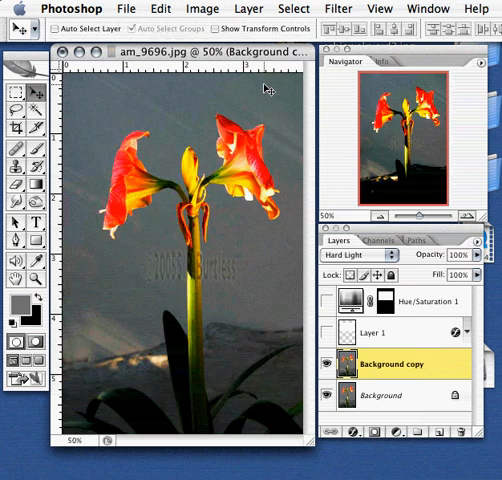
left_click(360, 255)
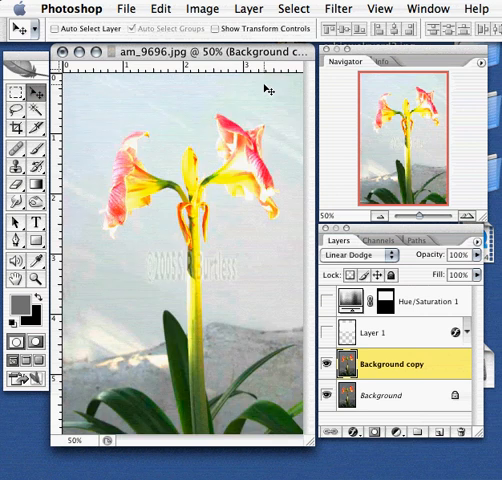
left_click(355, 254)
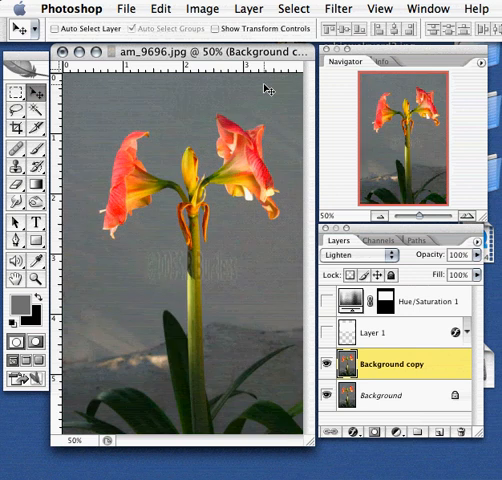
left_click(352, 254)
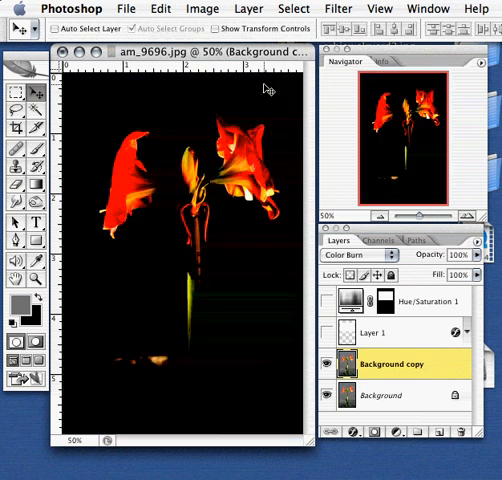
left_click(345, 255)
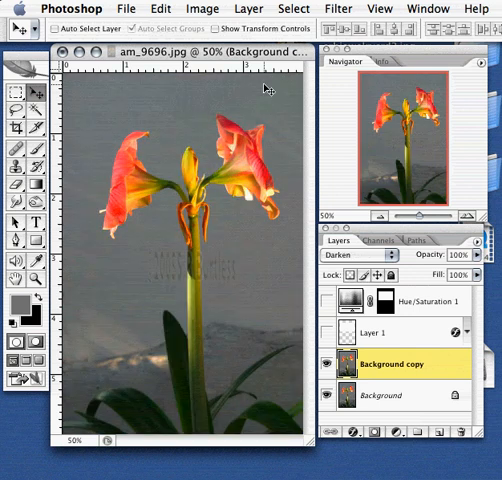
left_click(345, 254)
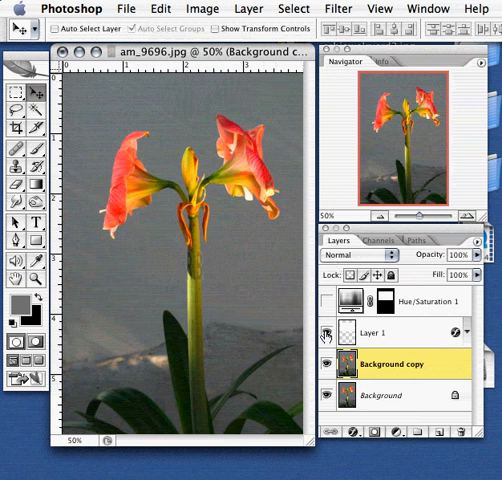
- Turn on the Hue/Saturation grayscale preview overlay and reselect the Background copy layer
left_click(430, 303)
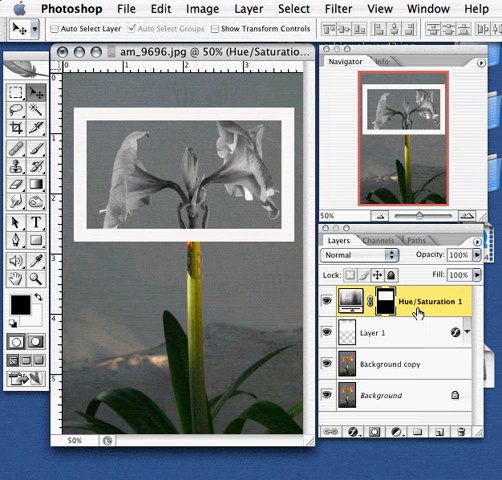
left_click(390, 333)
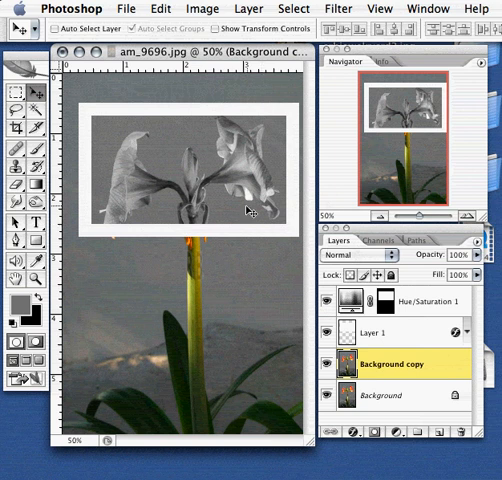
mouse_move(190, 258)
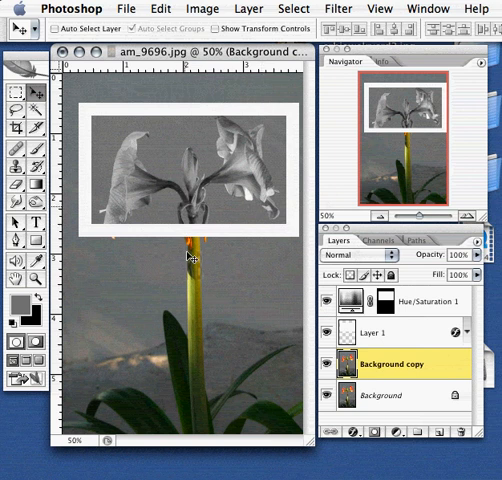
mouse_move(240, 277)
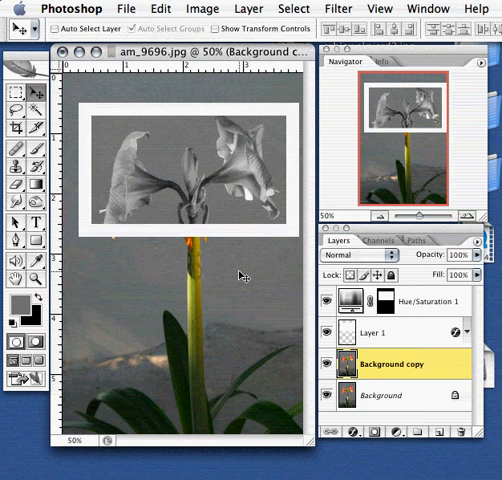
- Under the grayscale frame, preview Dissolve, Multiply, Linear Burn, Lighten, Color Dodge and Linear Dodge
left_click(350, 255)
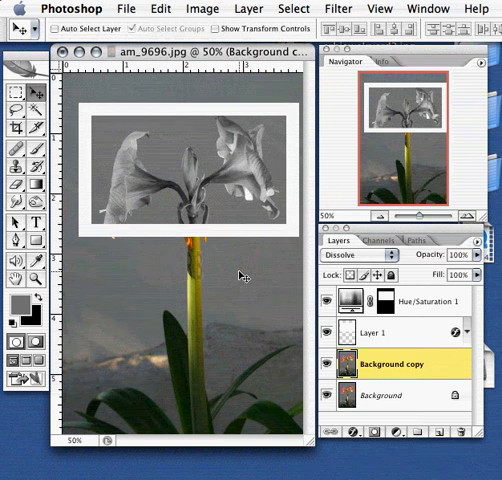
left_click(350, 254)
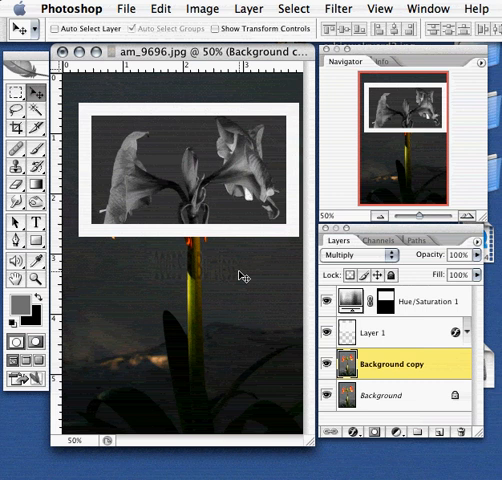
left_click(355, 254)
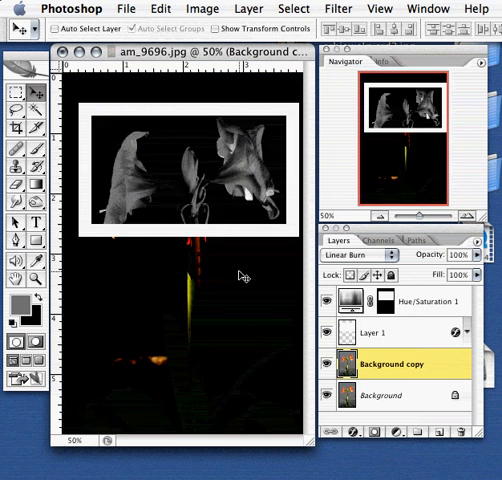
left_click(355, 254)
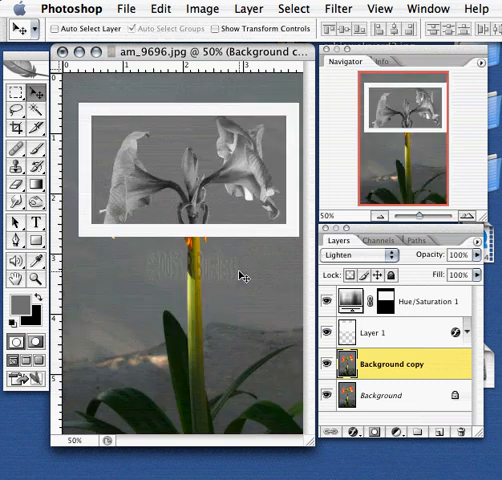
left_click(355, 254)
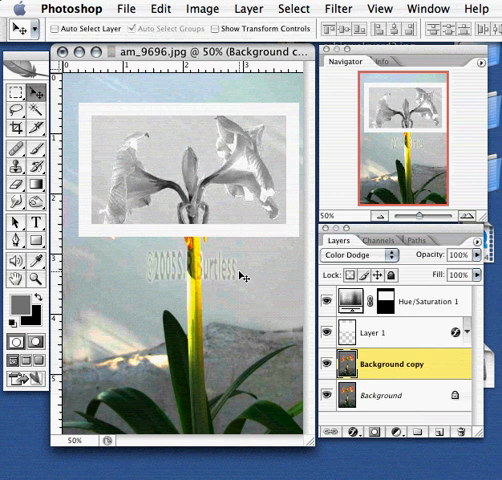
left_click(355, 258)
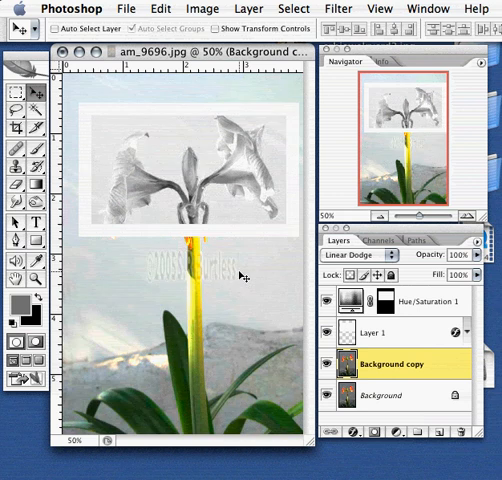
- Preview Overlay, Hard Light, Pin Light, Exclusion and Luminosity, then return Background copy to Normal
left_click(355, 254)
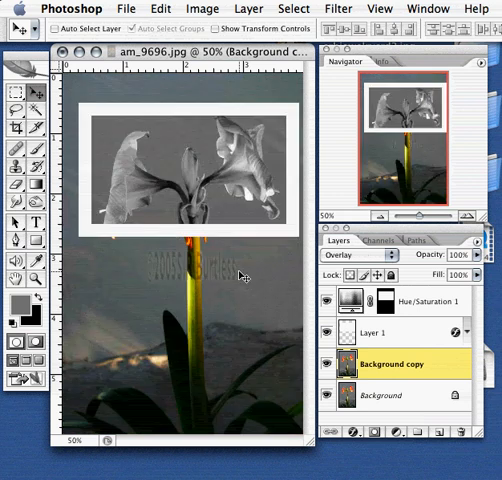
left_click(355, 255)
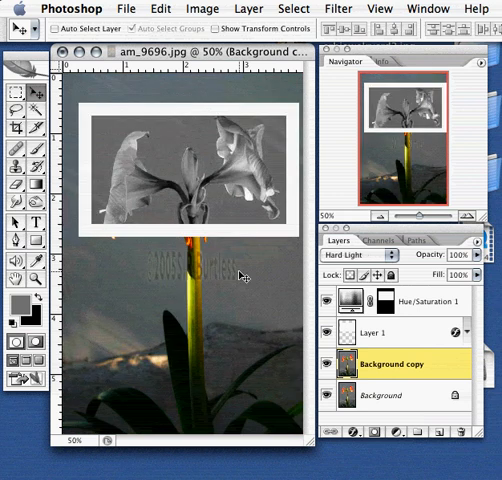
left_click(360, 254)
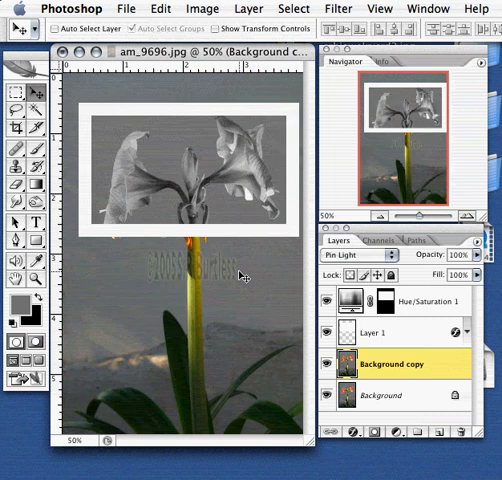
left_click(345, 254)
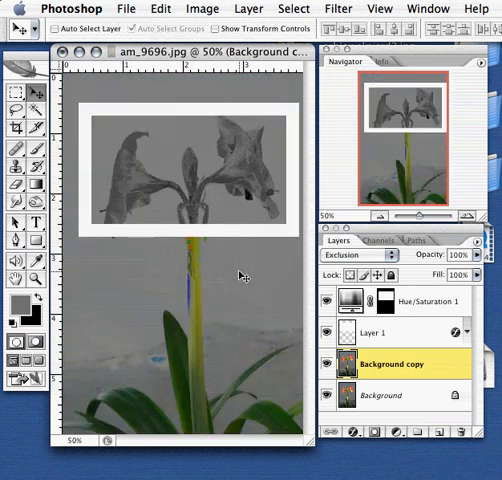
left_click(360, 254)
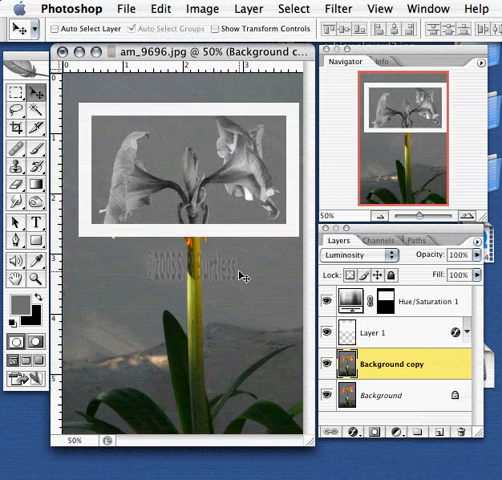
left_click(350, 254)
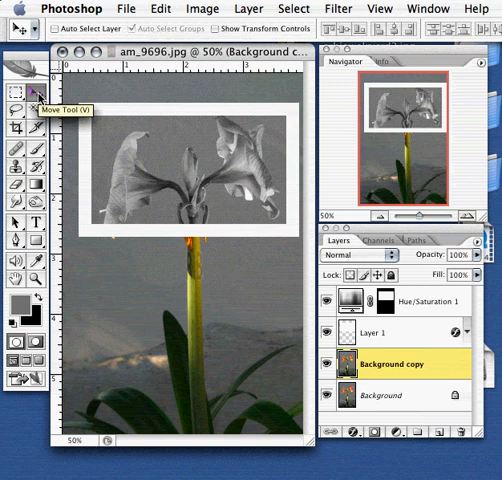
mouse_move(20, 65)
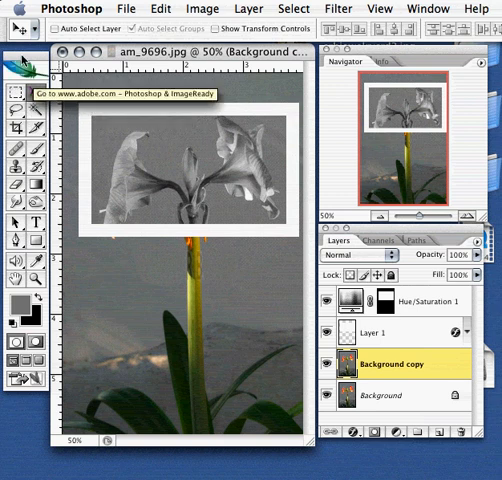